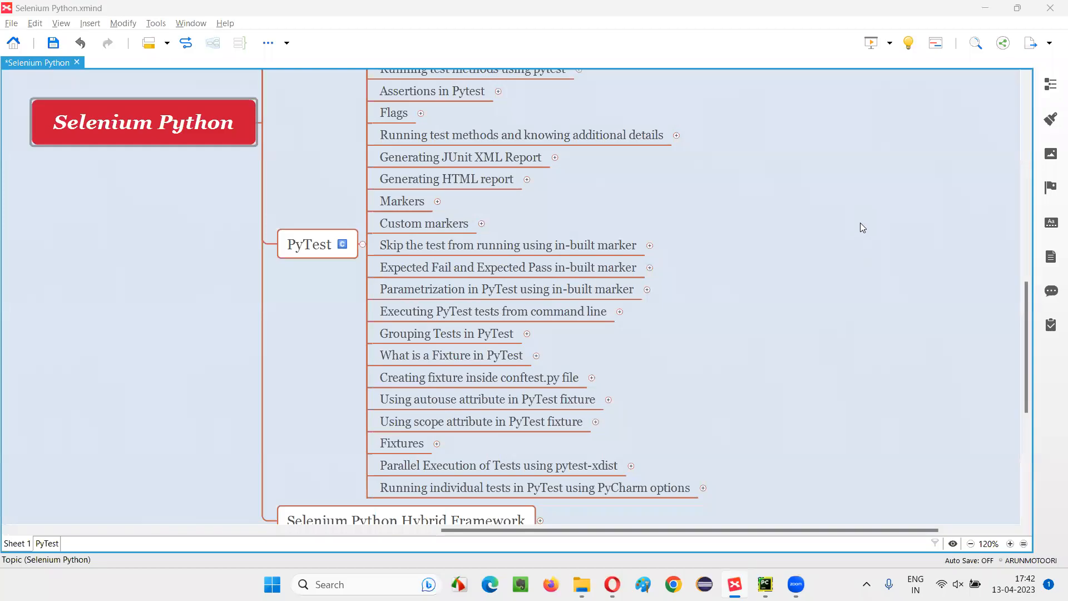
Step: Trace the Selenium Python map to the individual-tests topic and expand its two subtopics
click(143, 122)
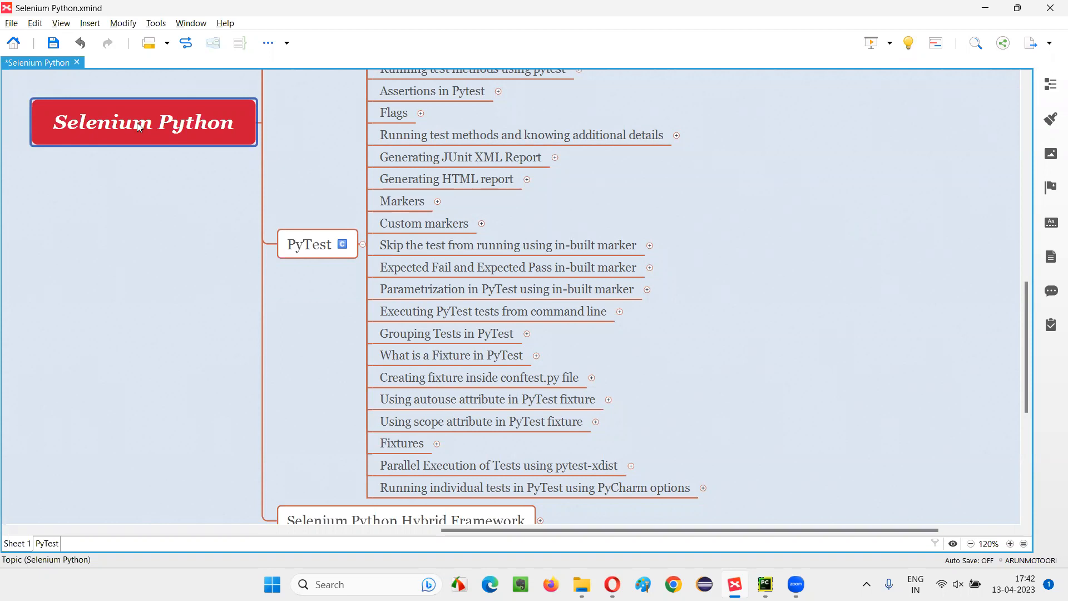
click(317, 244)
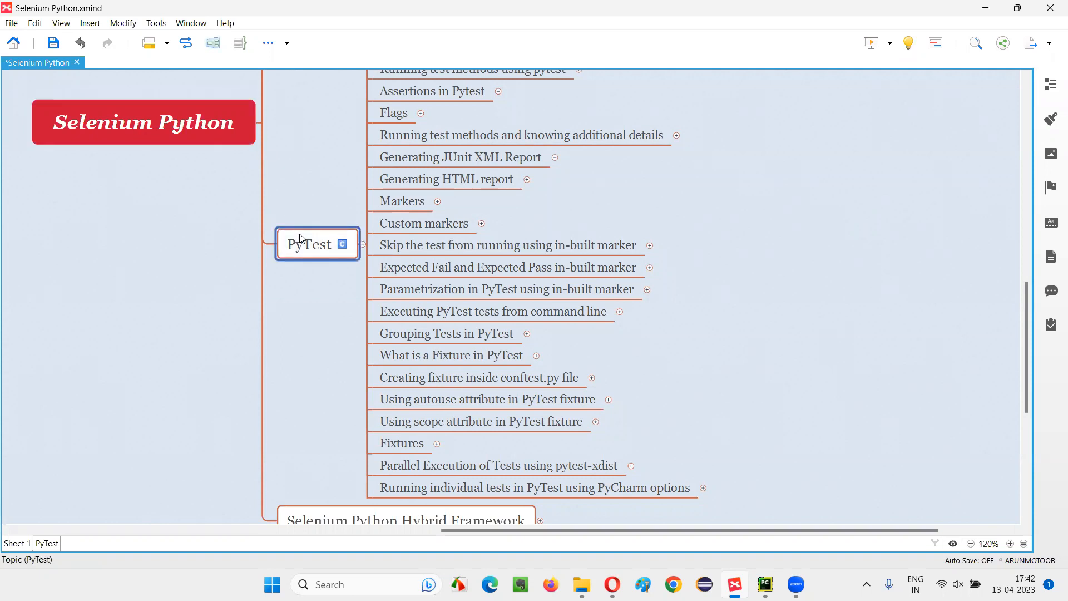
click(534, 488)
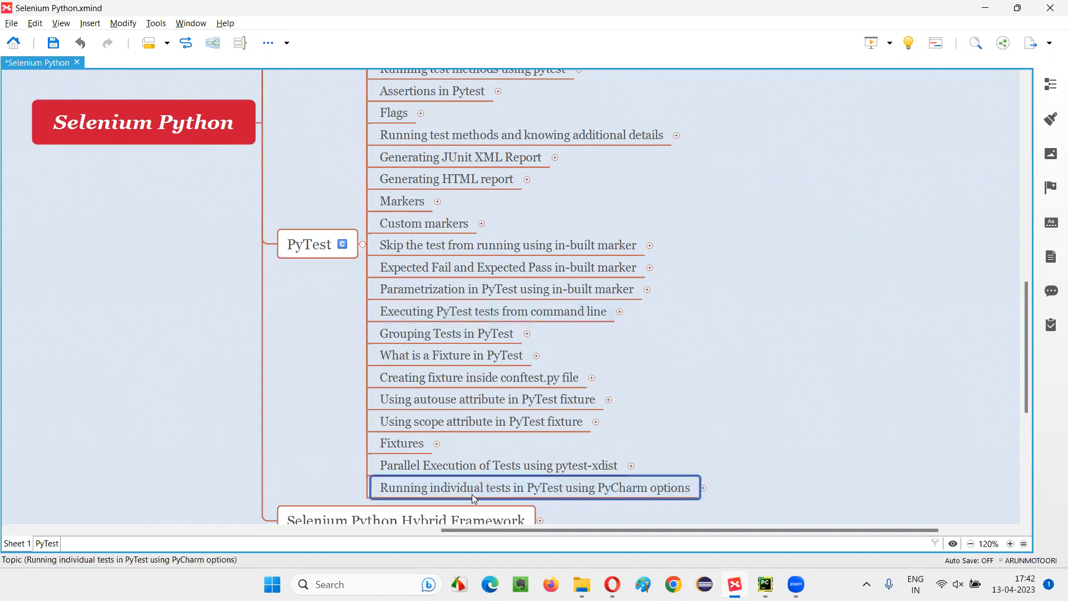
mouse_move(560, 495)
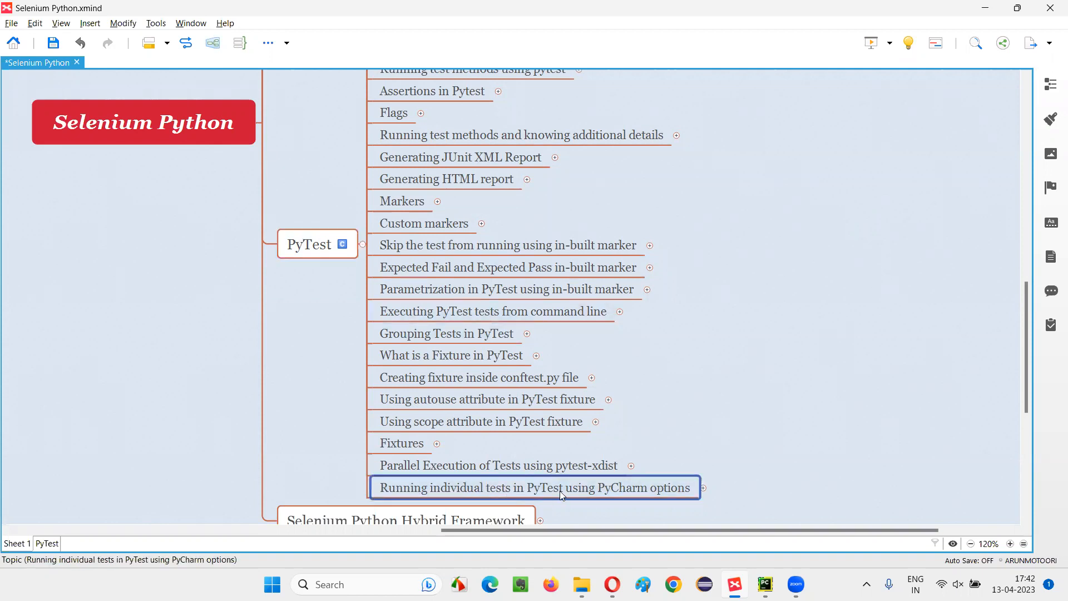
mouse_move(623, 494)
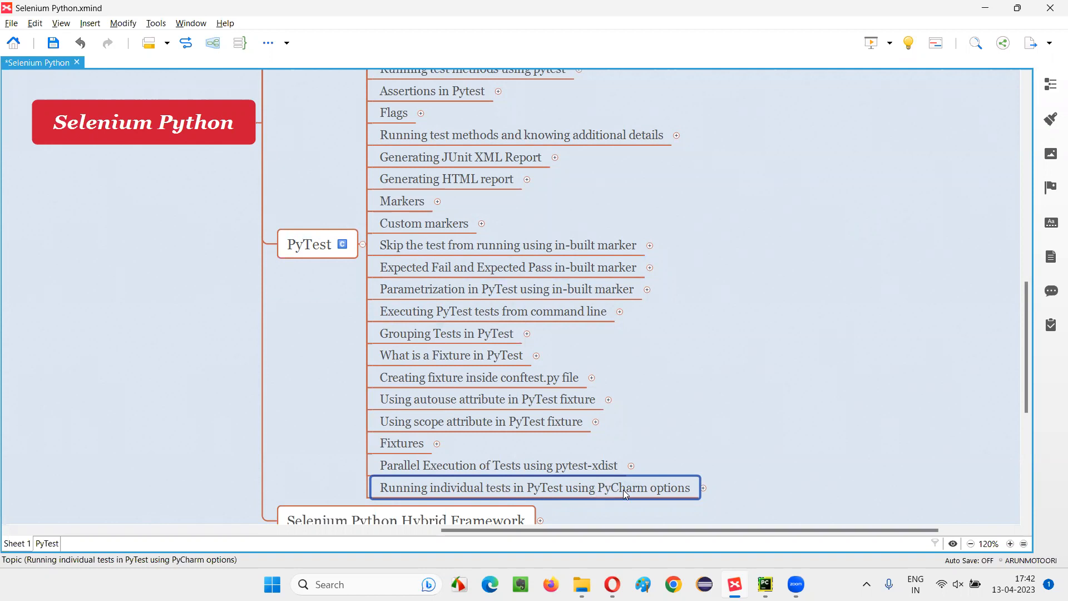
mouse_move(675, 489)
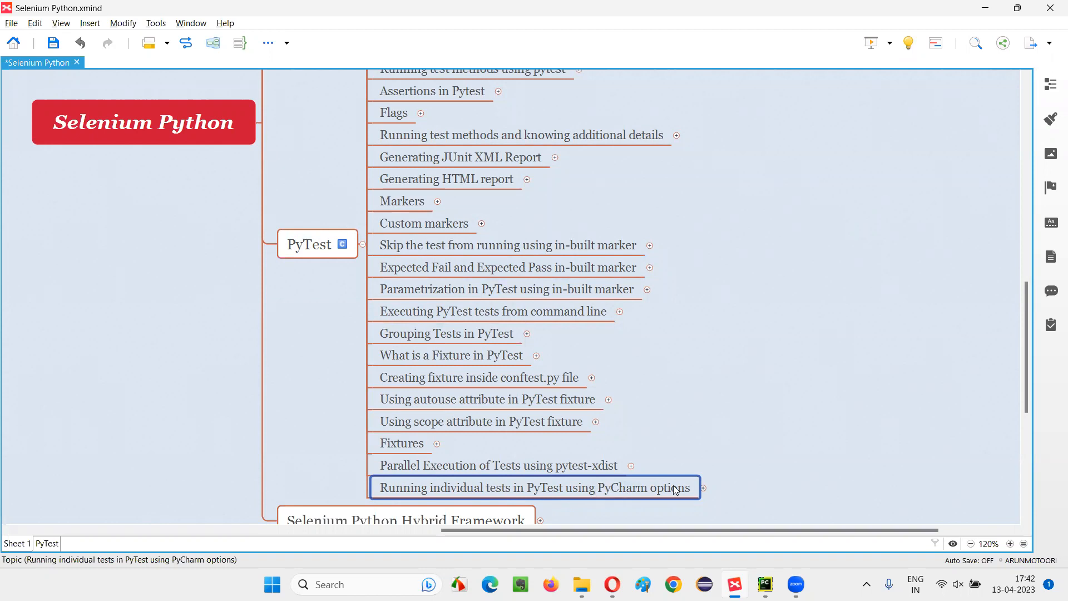
mouse_move(641, 496)
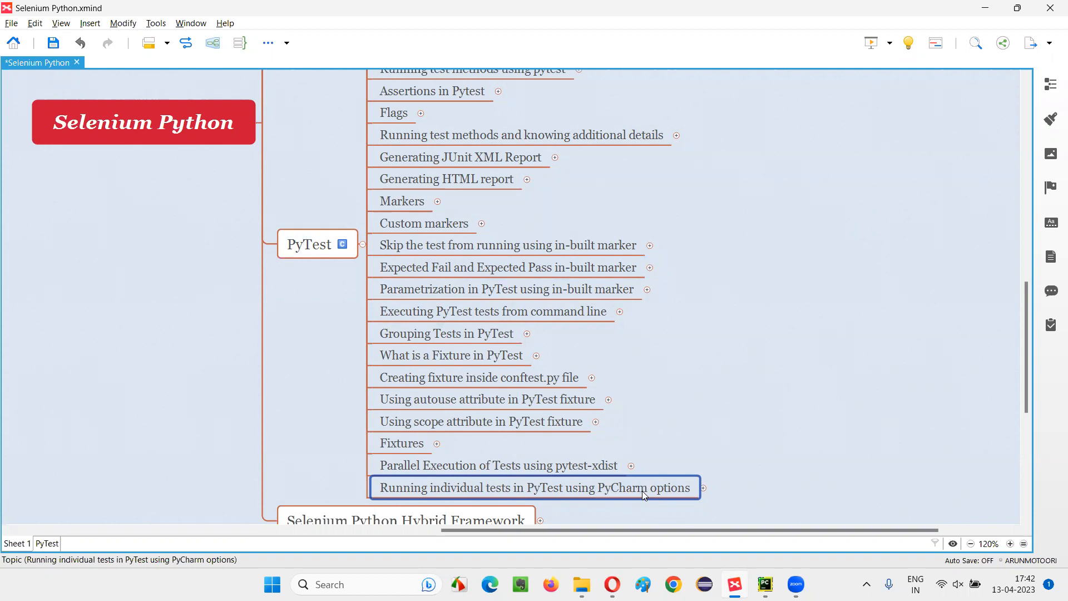
mouse_move(549, 495)
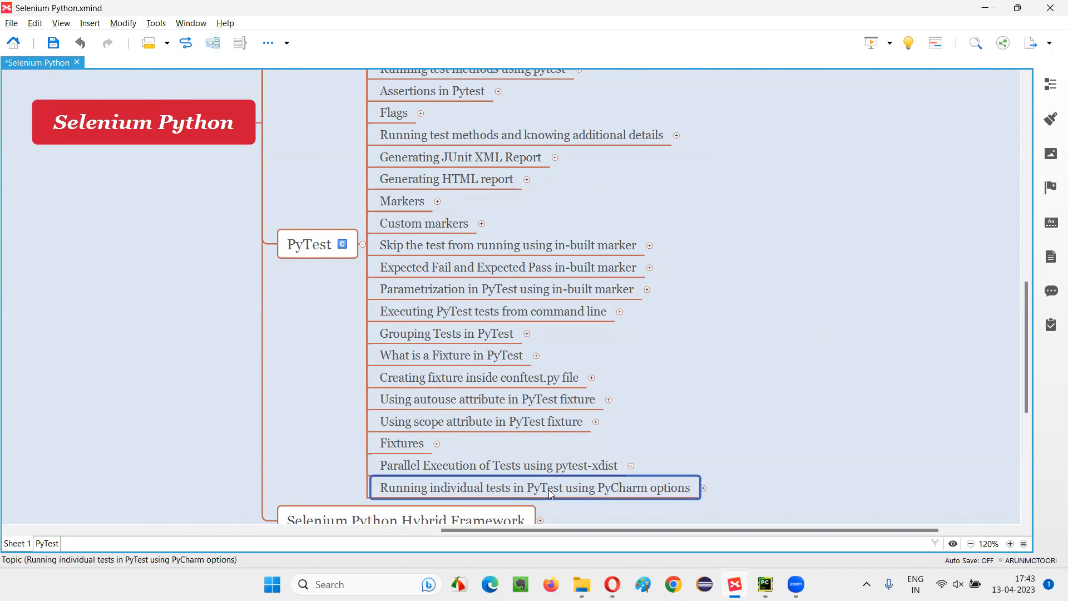
mouse_move(611, 484)
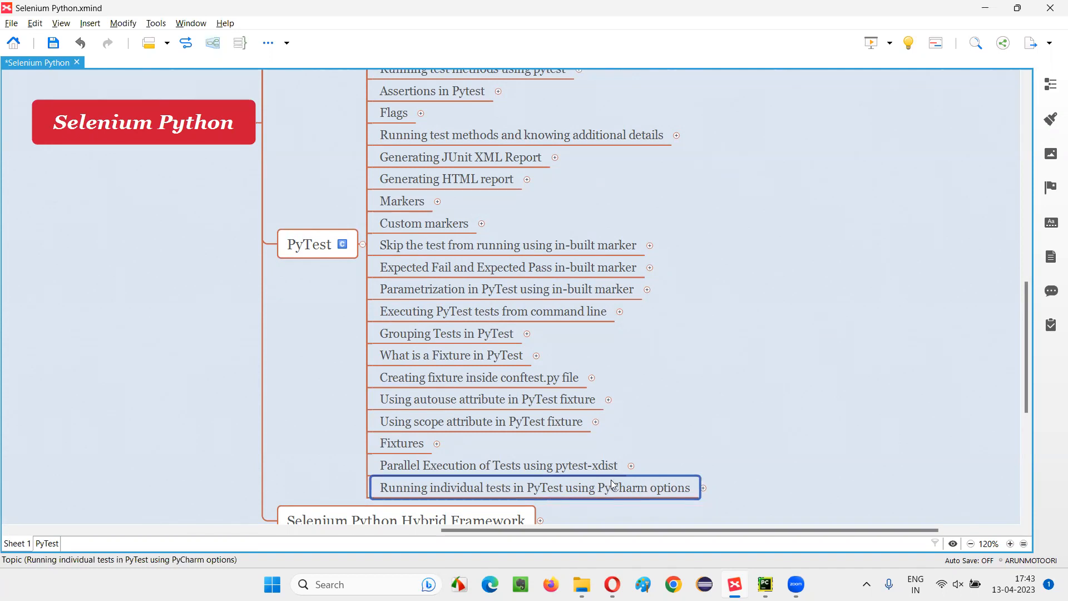
mouse_move(616, 492)
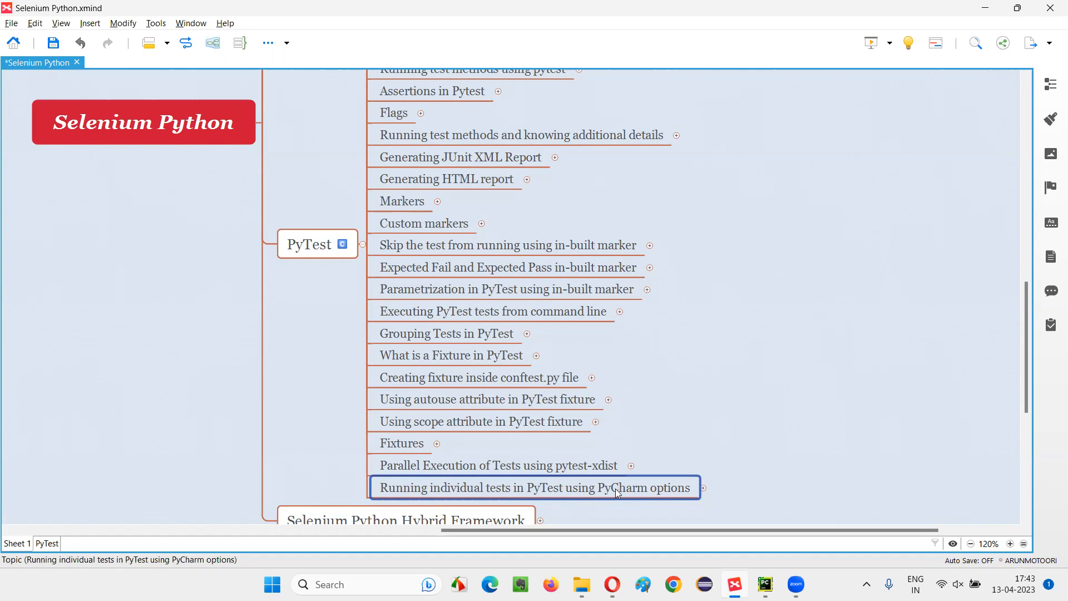
mouse_move(665, 494)
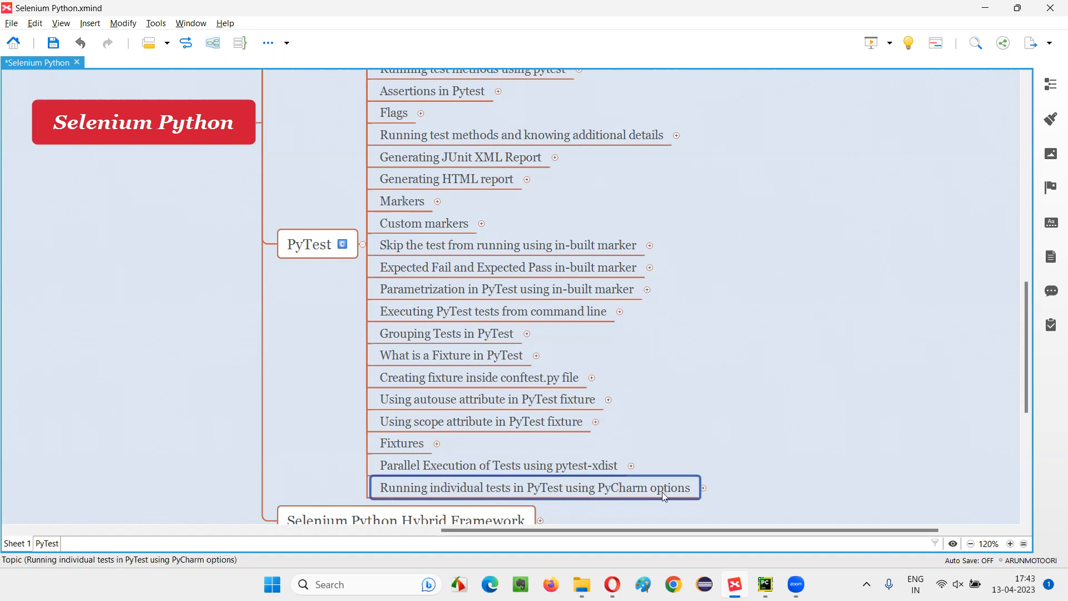
click(704, 488)
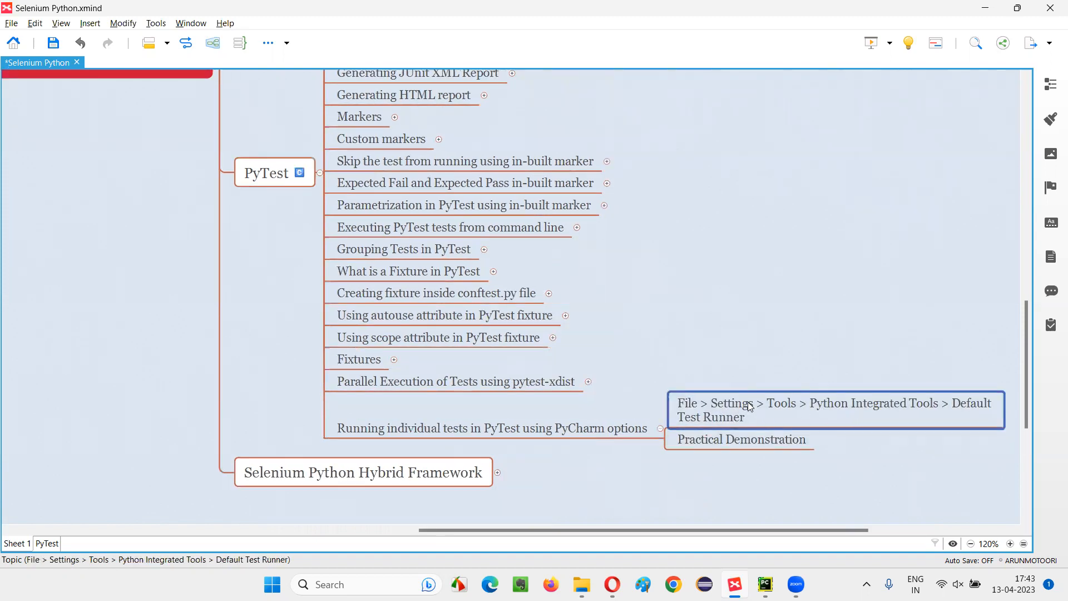
Step: Switch to PyCharm and review test_Sample.py, highlighting the test_tutorials_ninja function
click(765, 584)
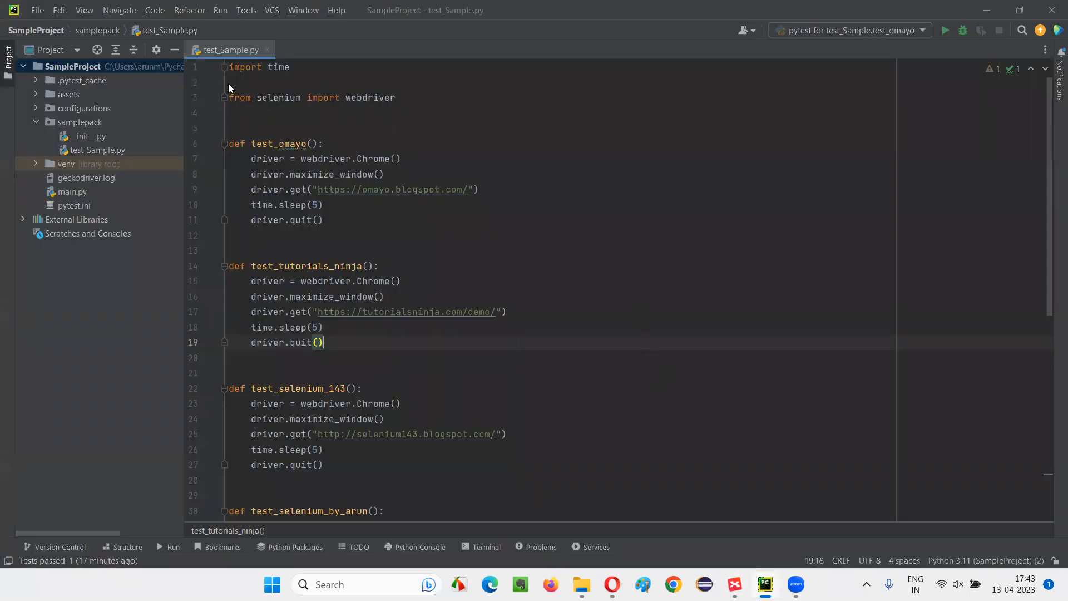
click(72, 66)
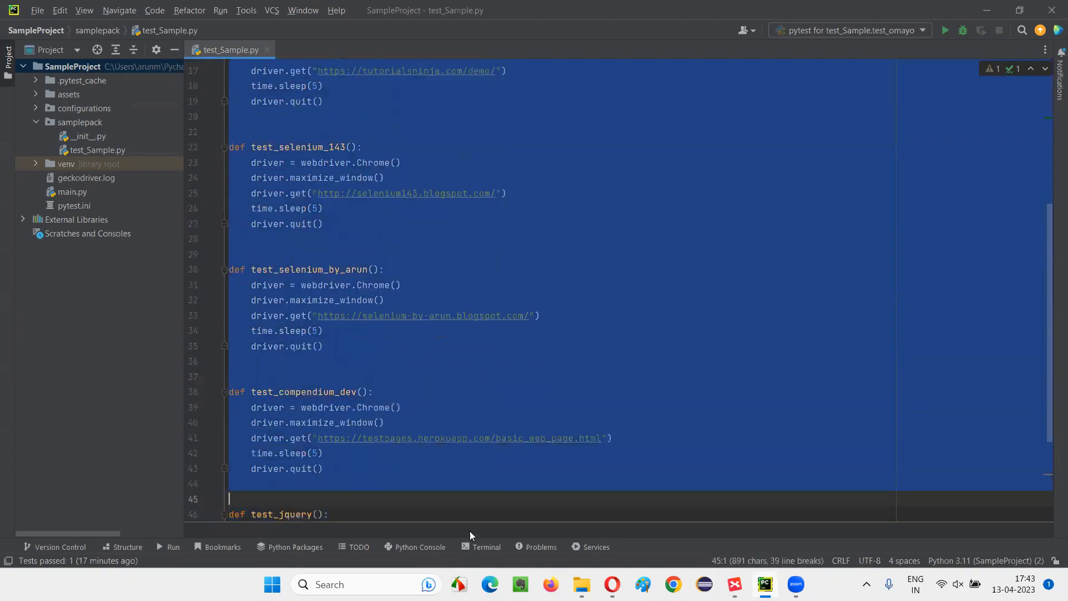
scroll(up, 3)
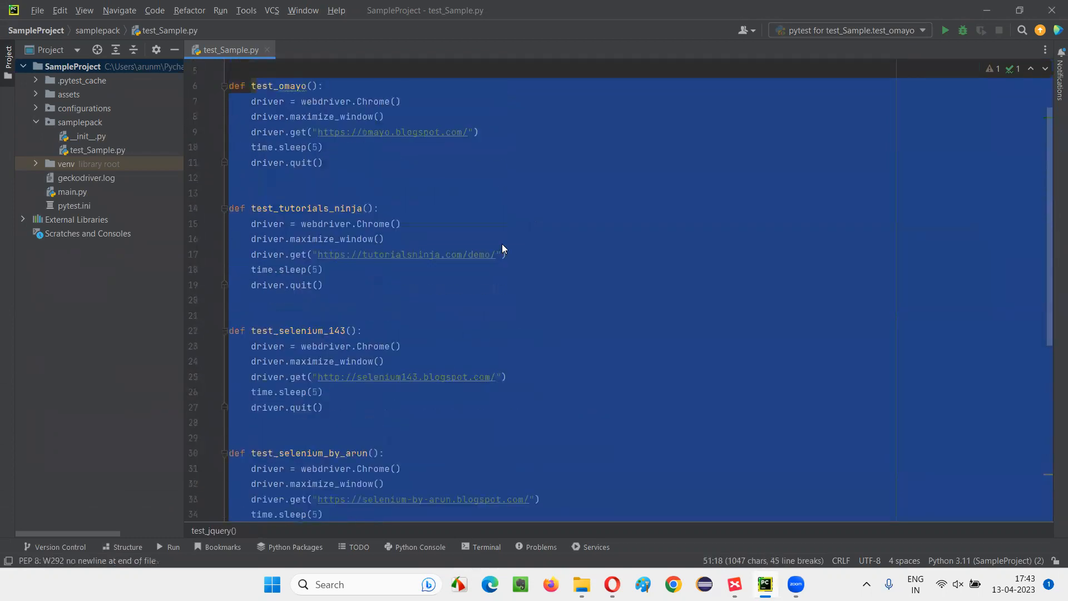
scroll(up, 3)
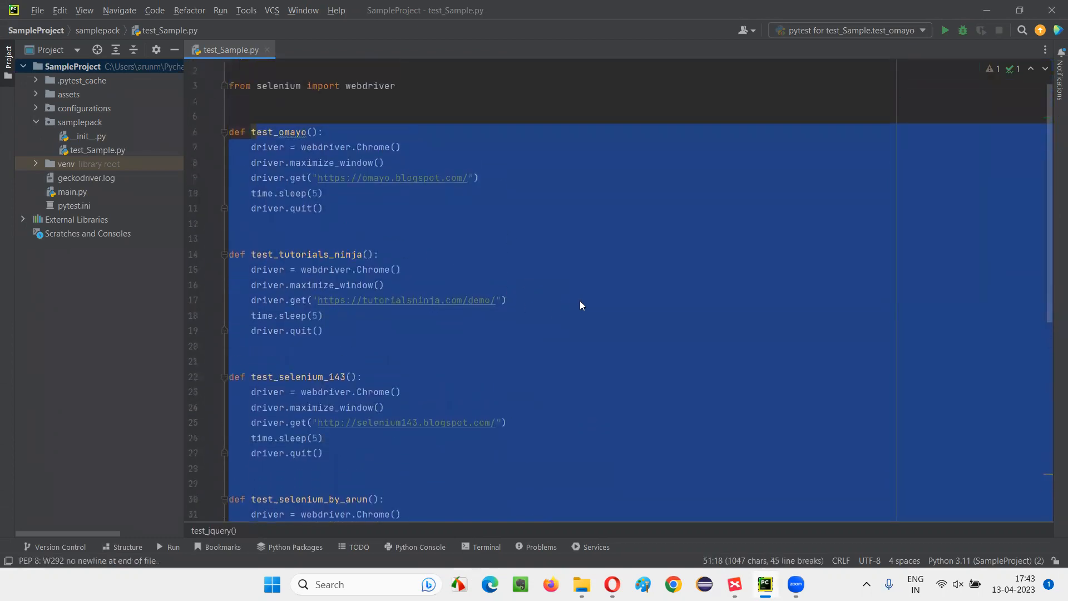
click(610, 301)
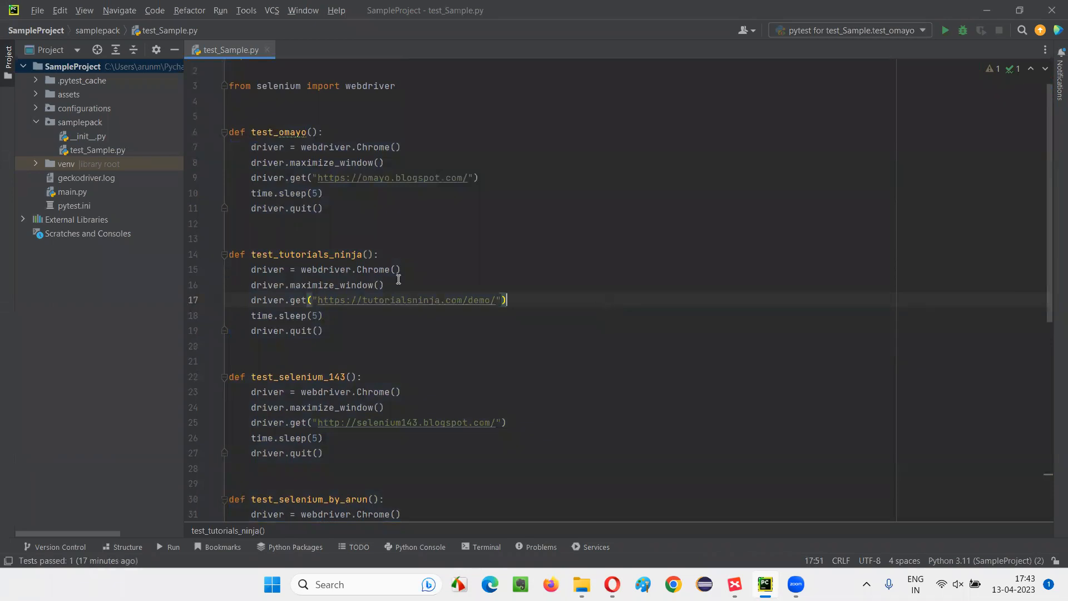
scroll(down, 3)
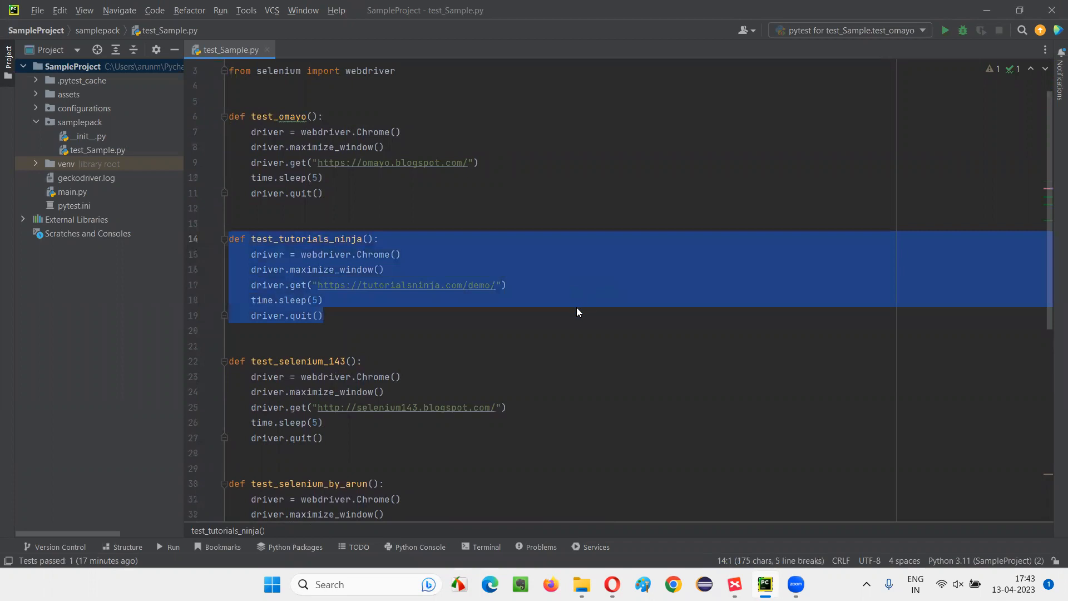
mouse_move(319, 293)
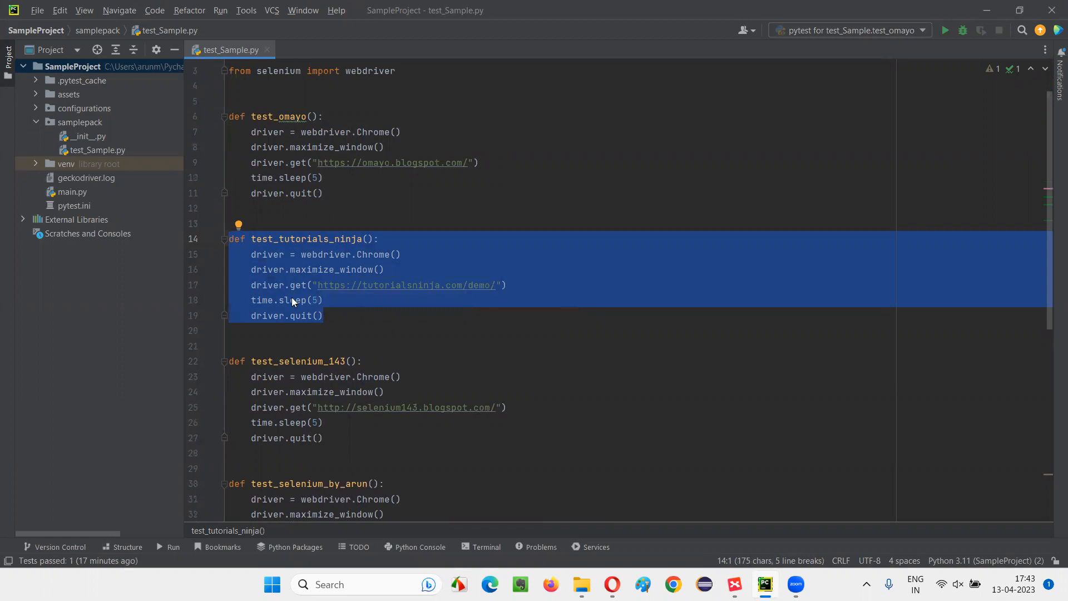
mouse_move(336, 282)
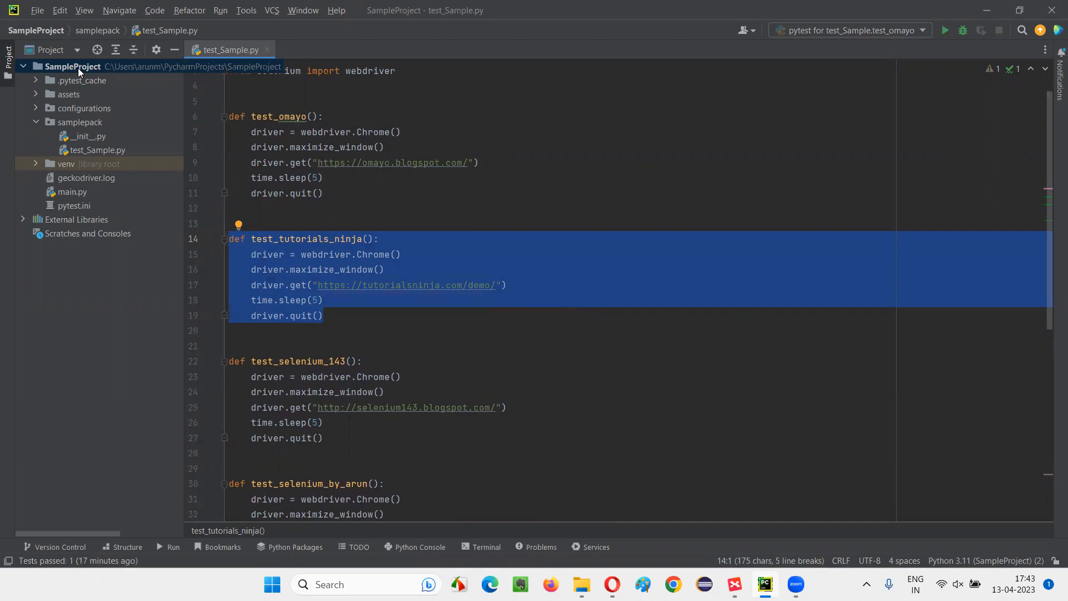
click(72, 66)
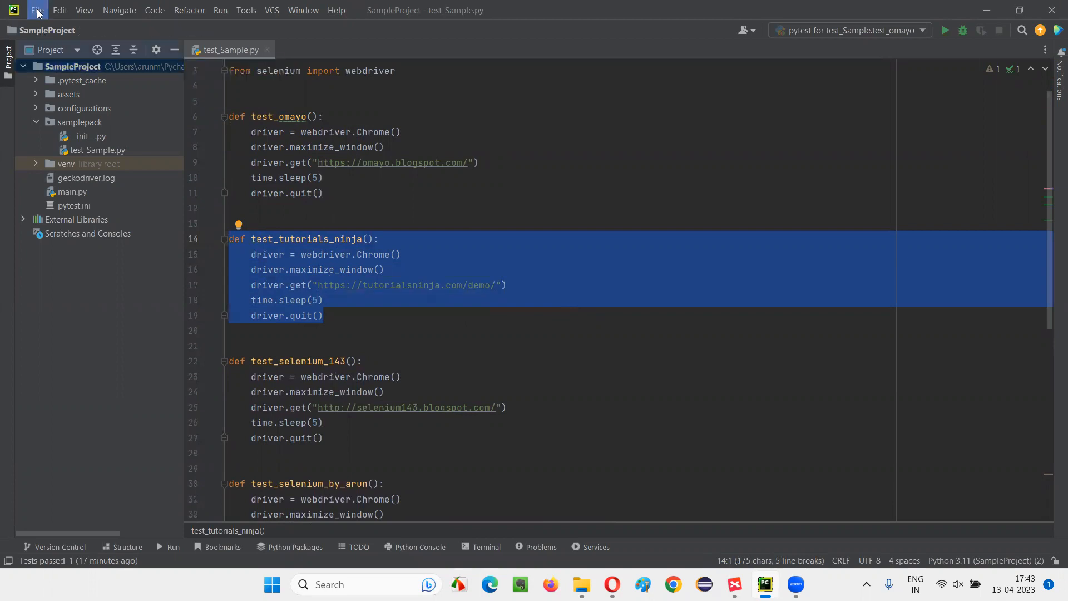
Step: Change Python Integrated Tools' default test runner from Unittests to pytest
click(36, 9)
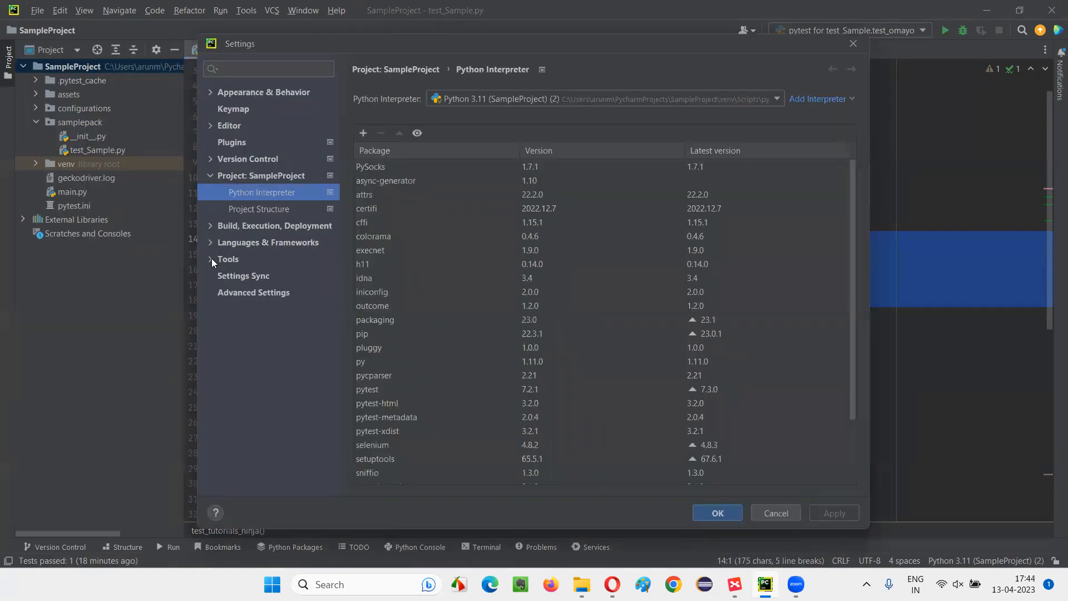
click(212, 260)
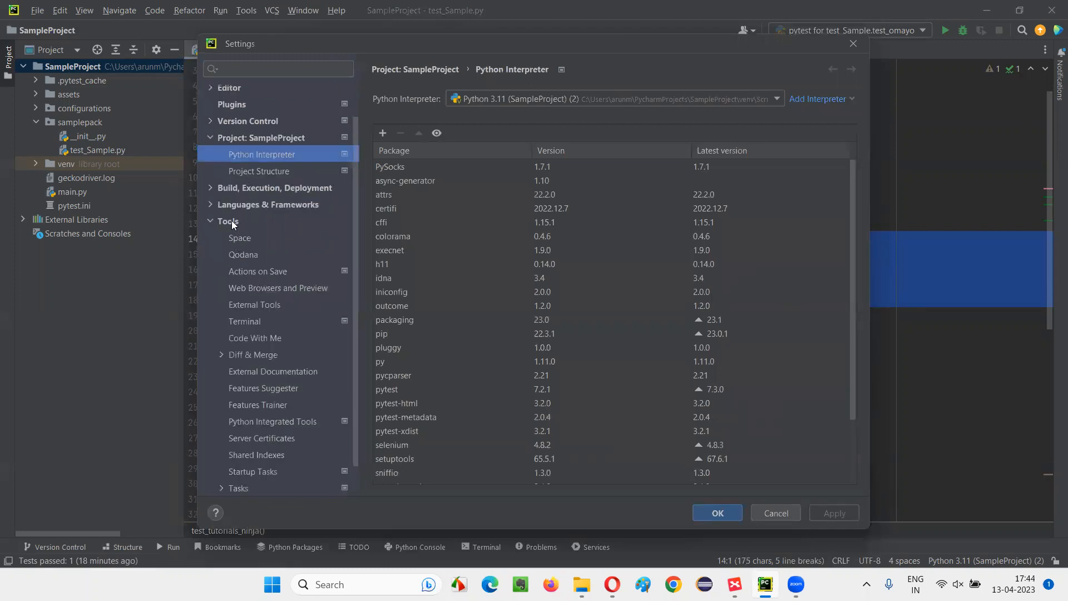
click(228, 221)
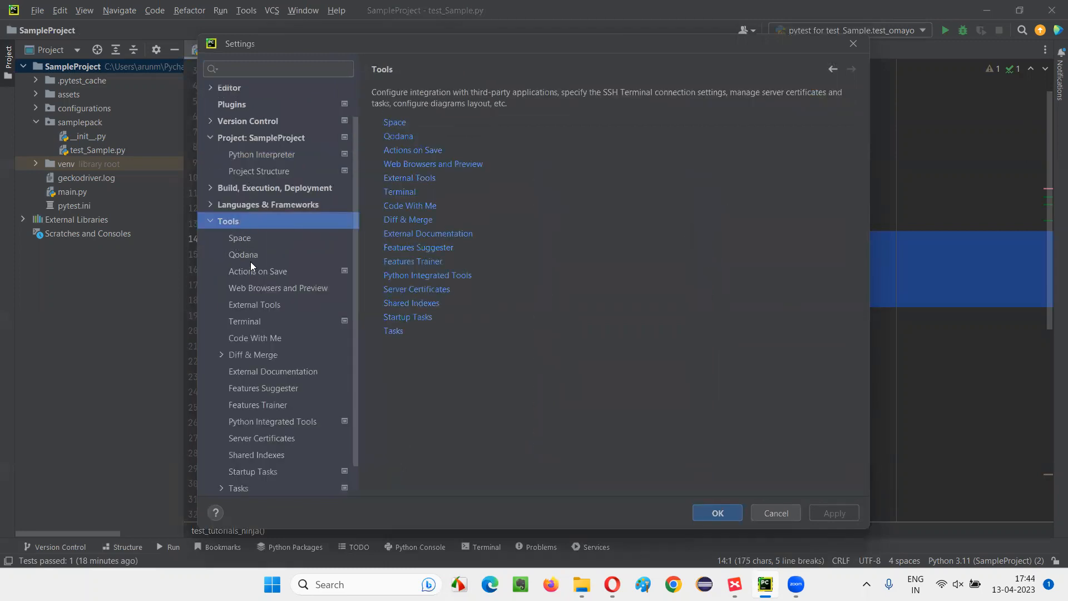
mouse_move(285, 429)
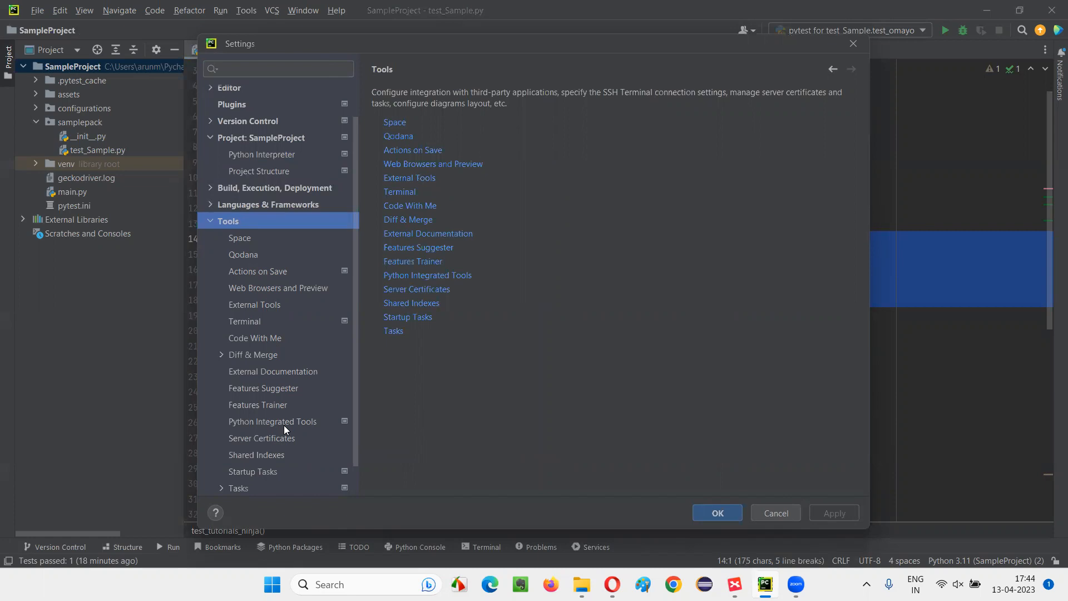
click(273, 421)
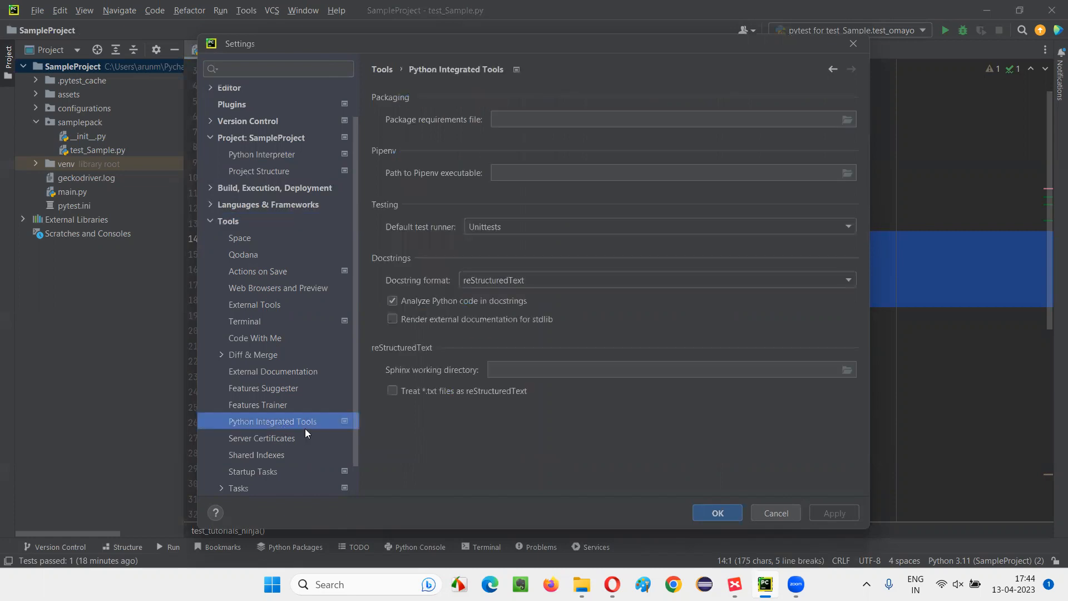
mouse_move(495, 80)
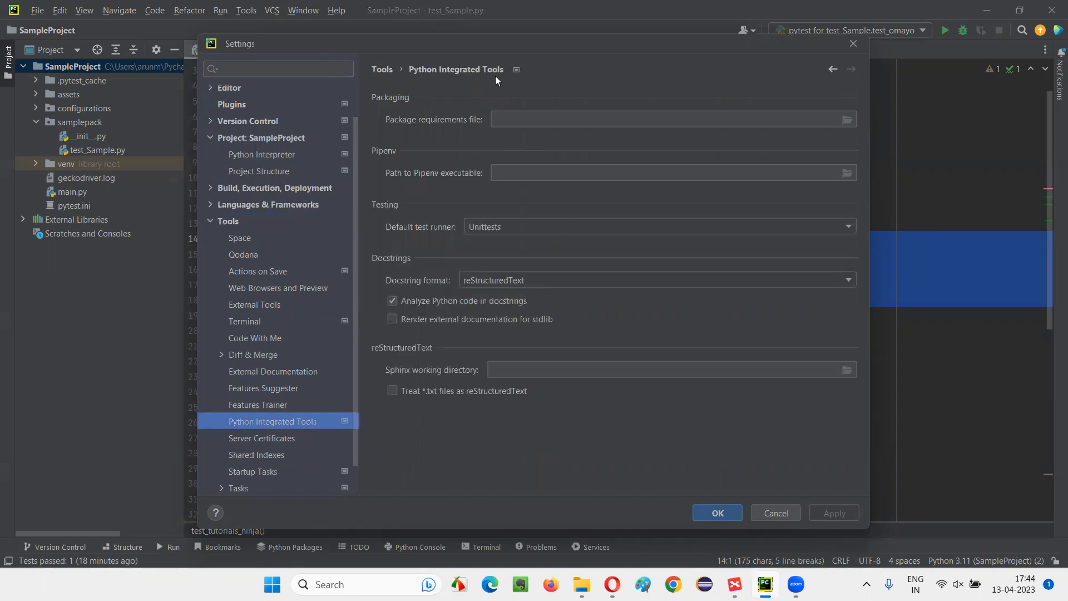
mouse_move(412, 243)
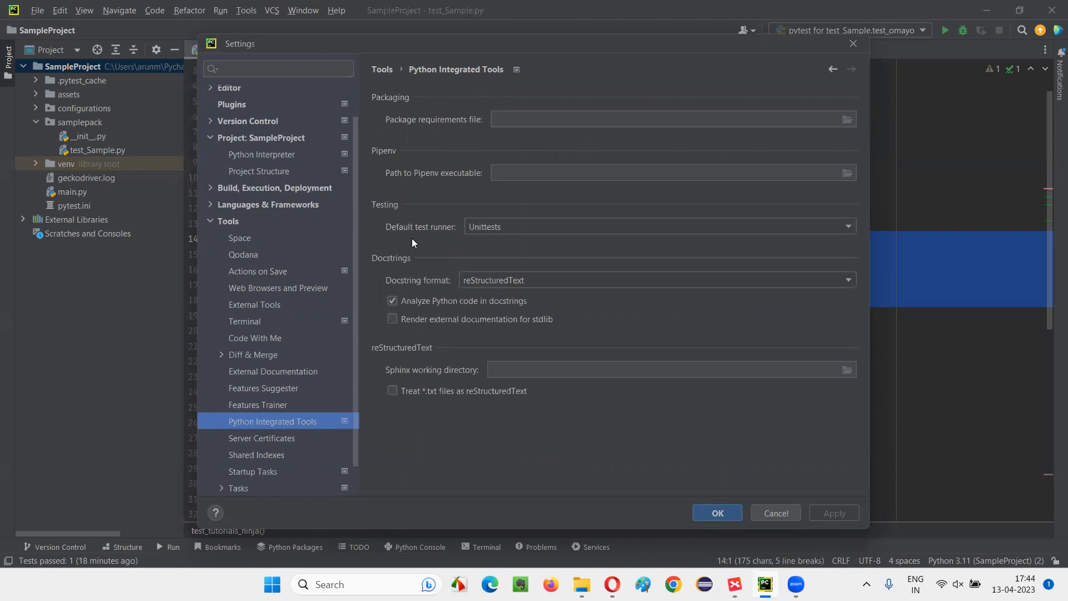
mouse_move(488, 234)
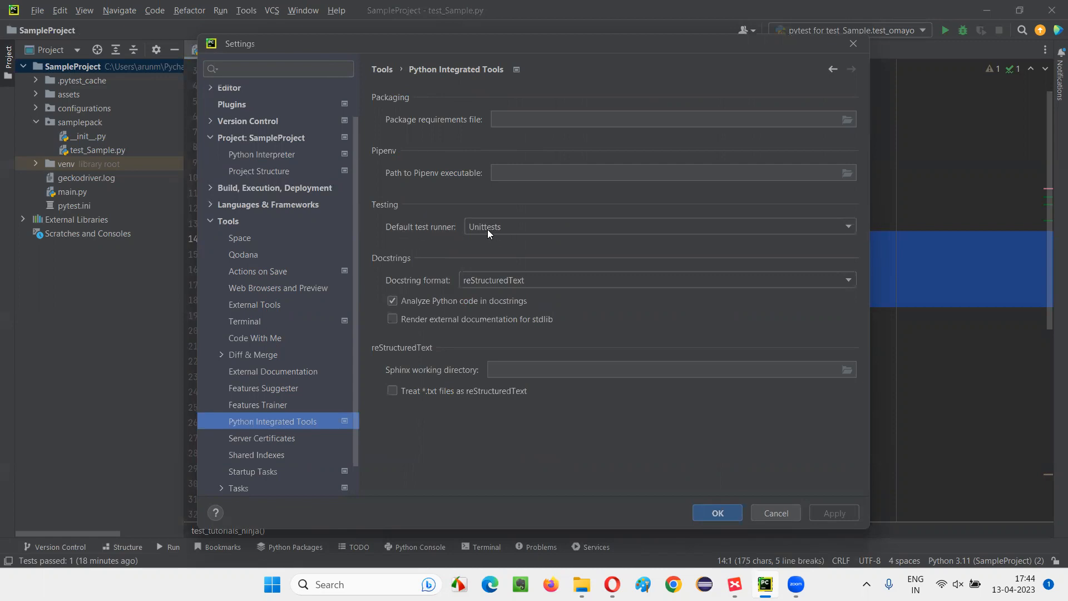
mouse_move(503, 243)
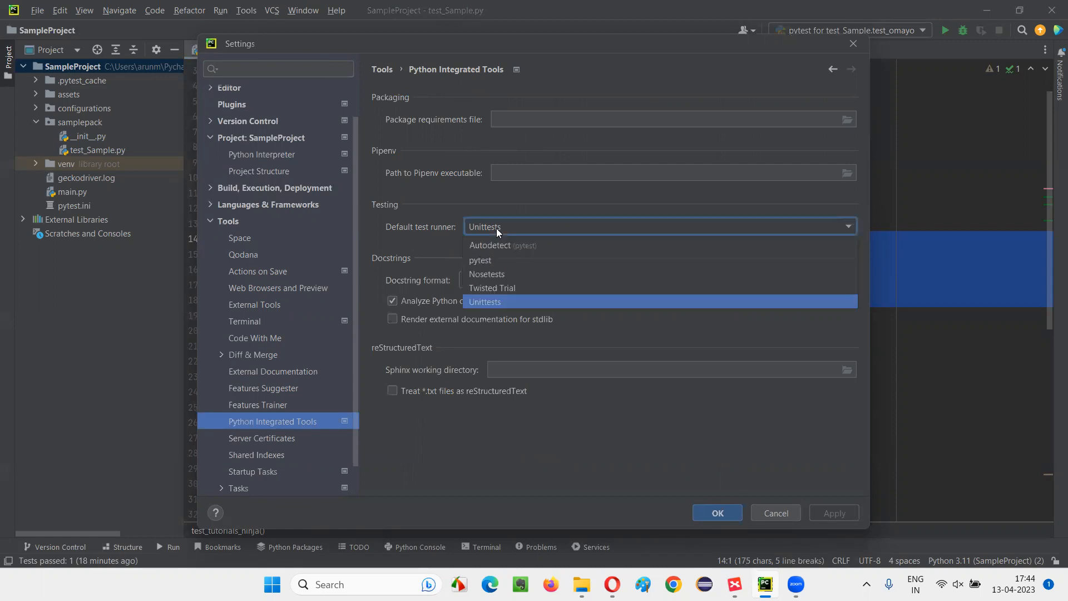
click(480, 260)
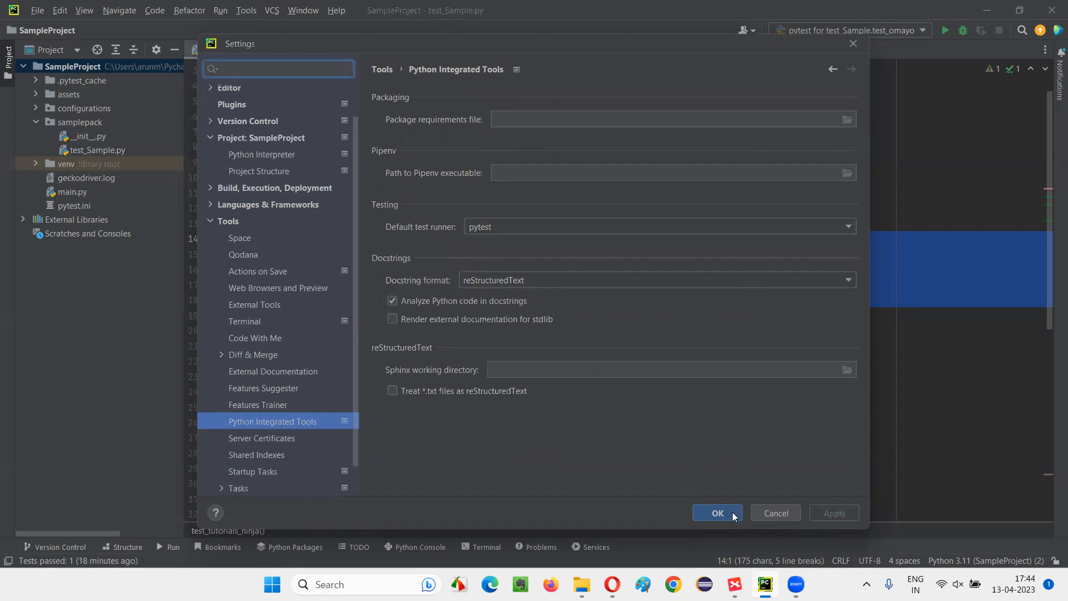
click(716, 513)
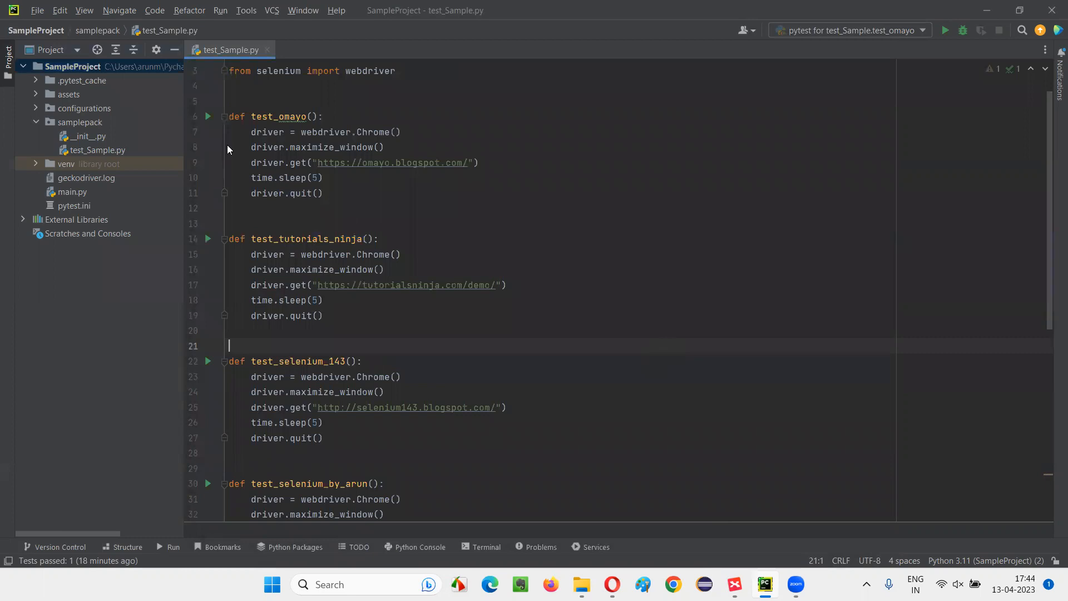
mouse_move(268, 116)
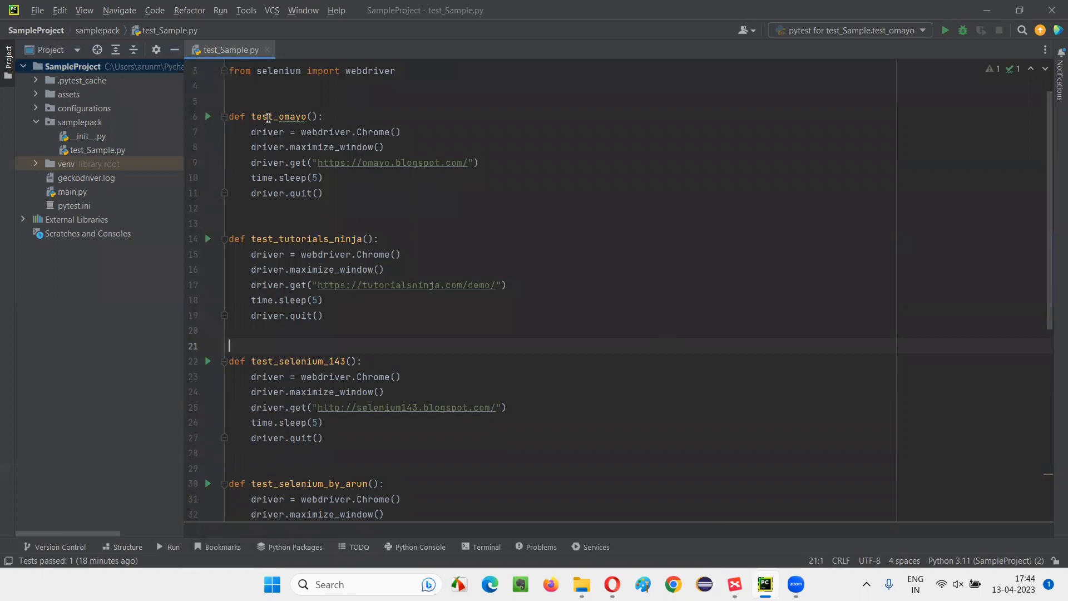
mouse_move(385, 232)
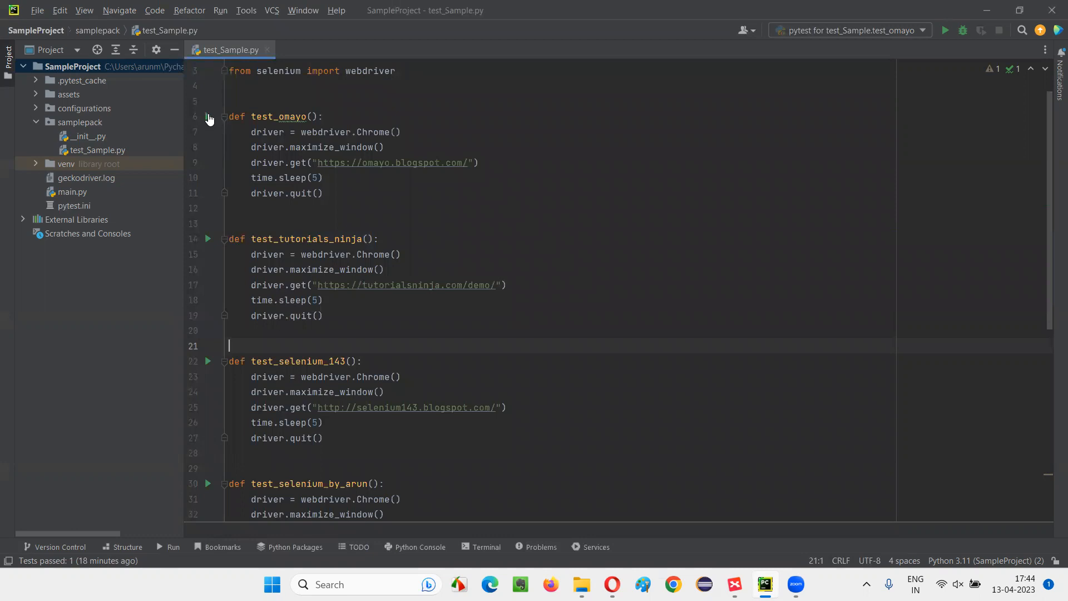
mouse_move(303, 247)
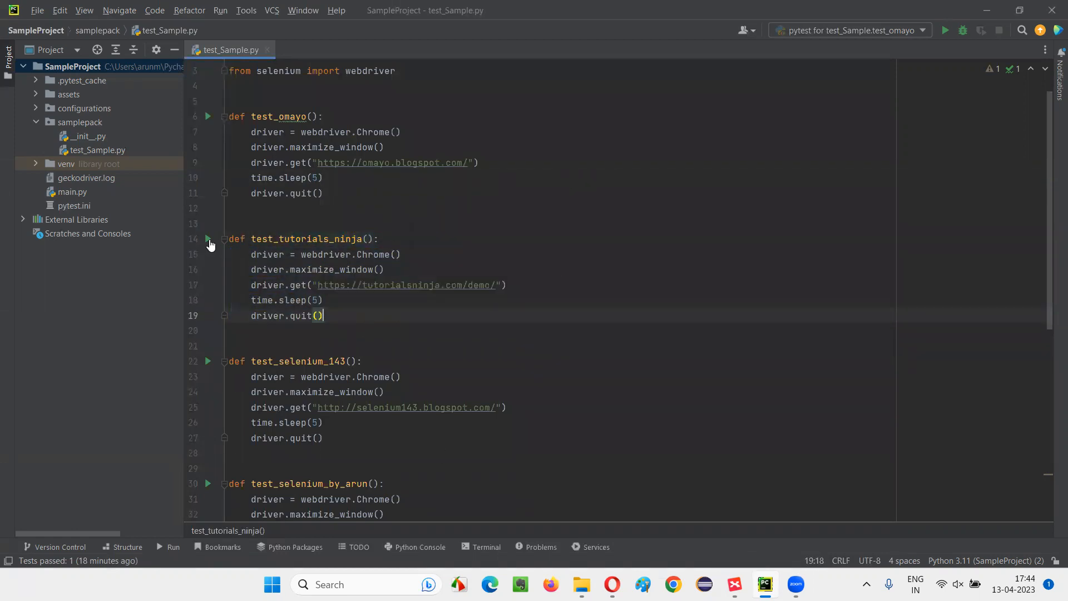
mouse_move(306, 234)
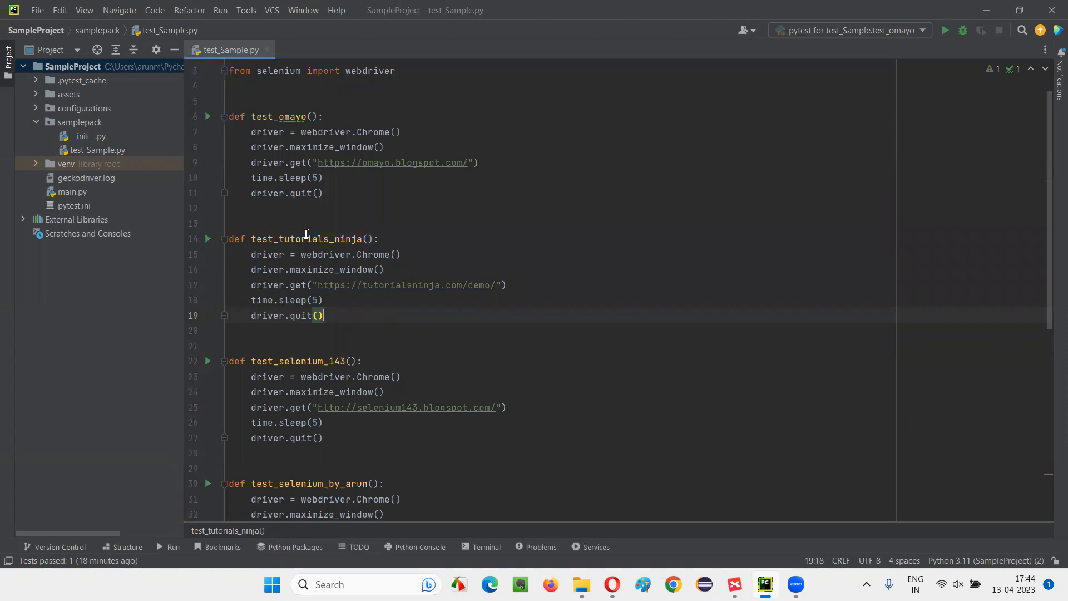
mouse_move(206, 244)
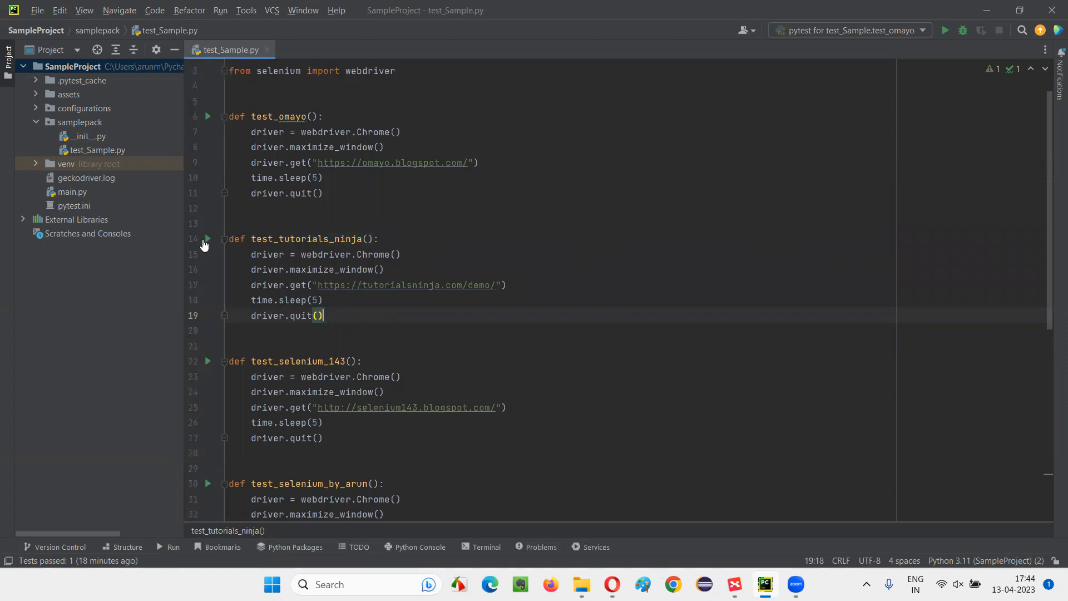
mouse_move(72, 66)
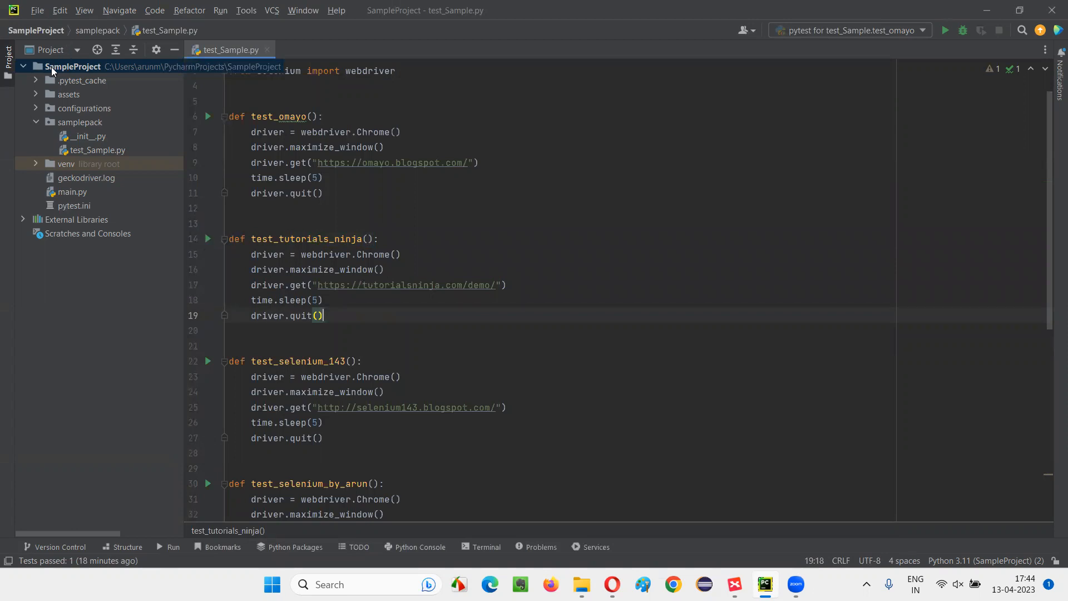
Step: Run only test_tutorials_ninja with pytest, see 1 of 1 pass, then return to XMind
click(208, 239)
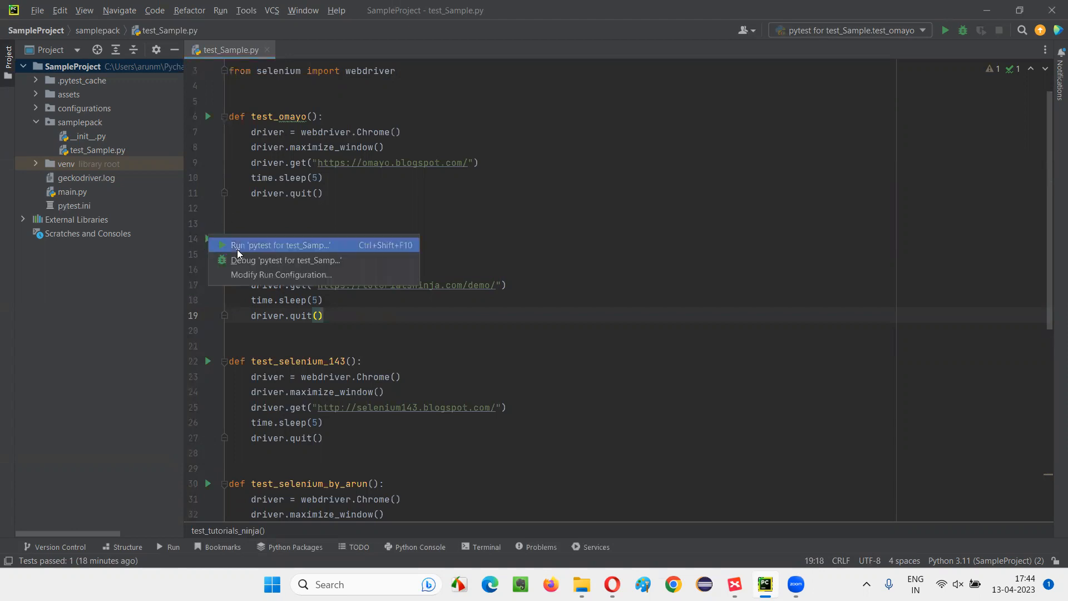
mouse_move(304, 252)
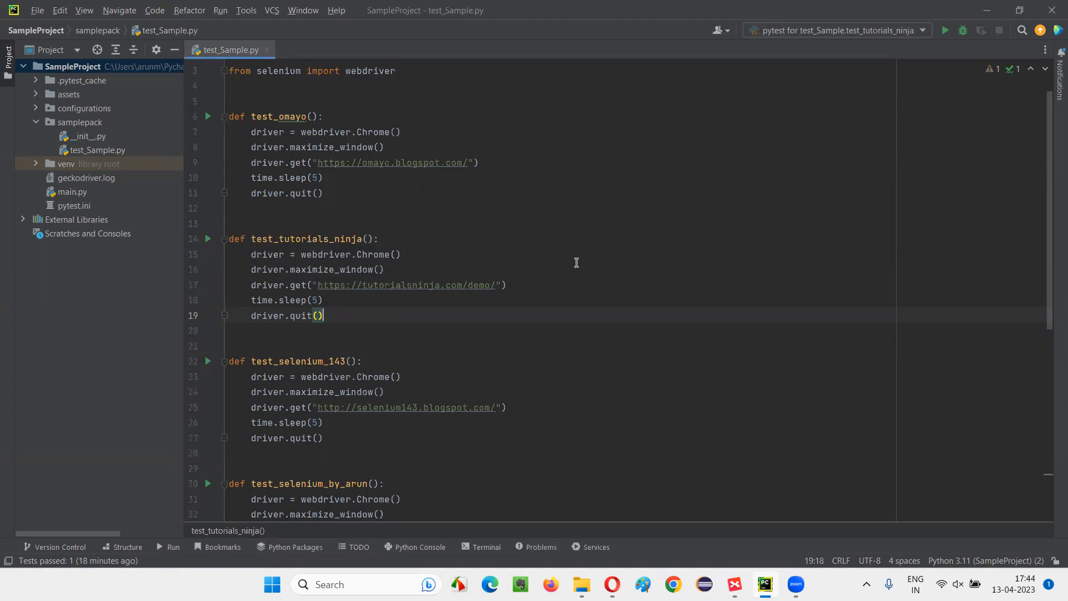
click(946, 30)
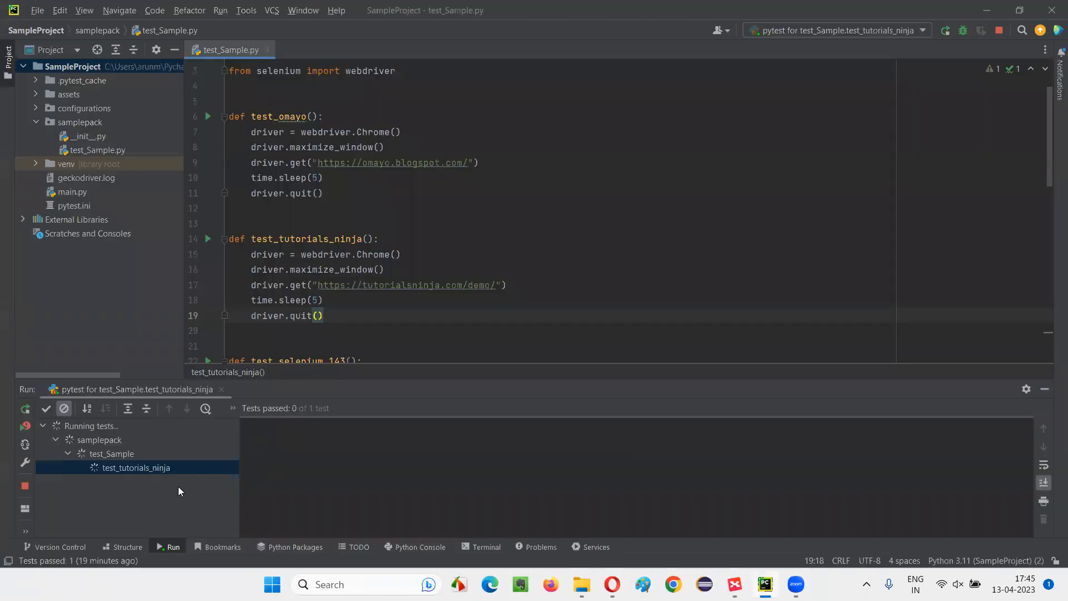
mouse_move(325, 317)
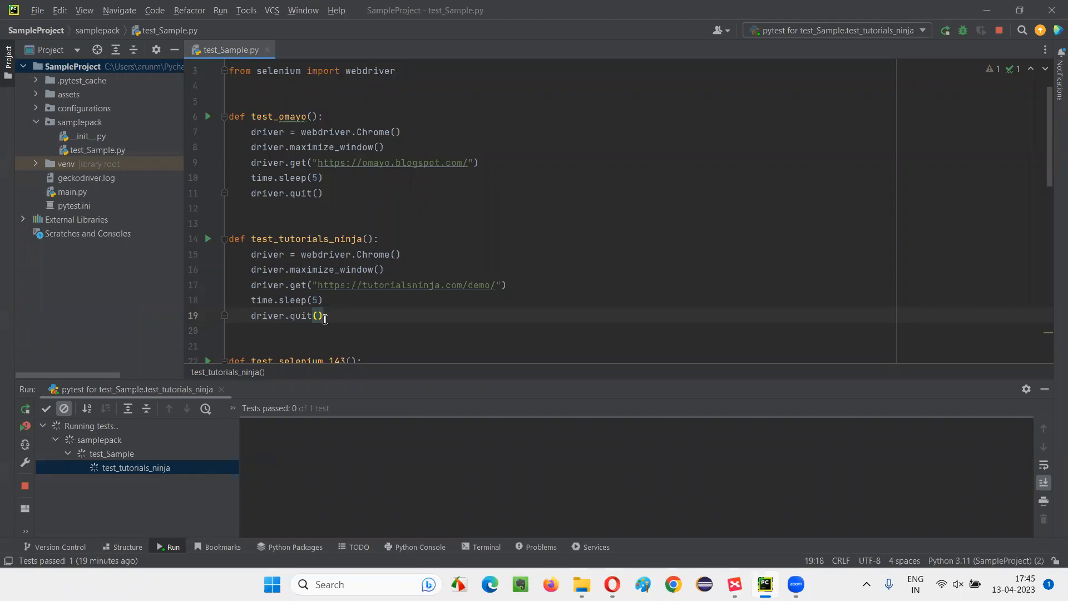
mouse_move(26, 19)
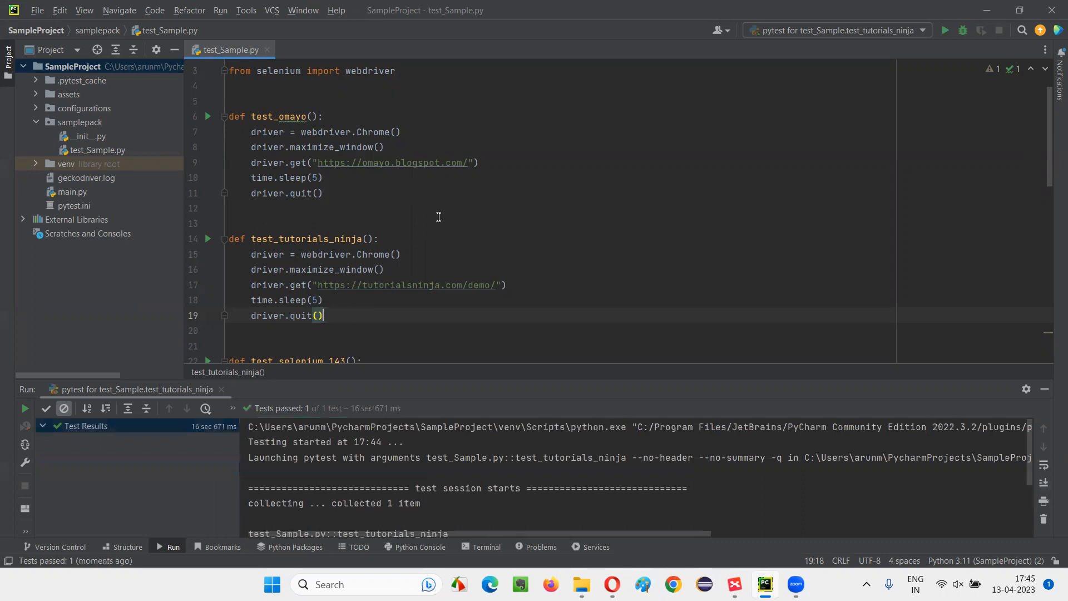
click(734, 590)
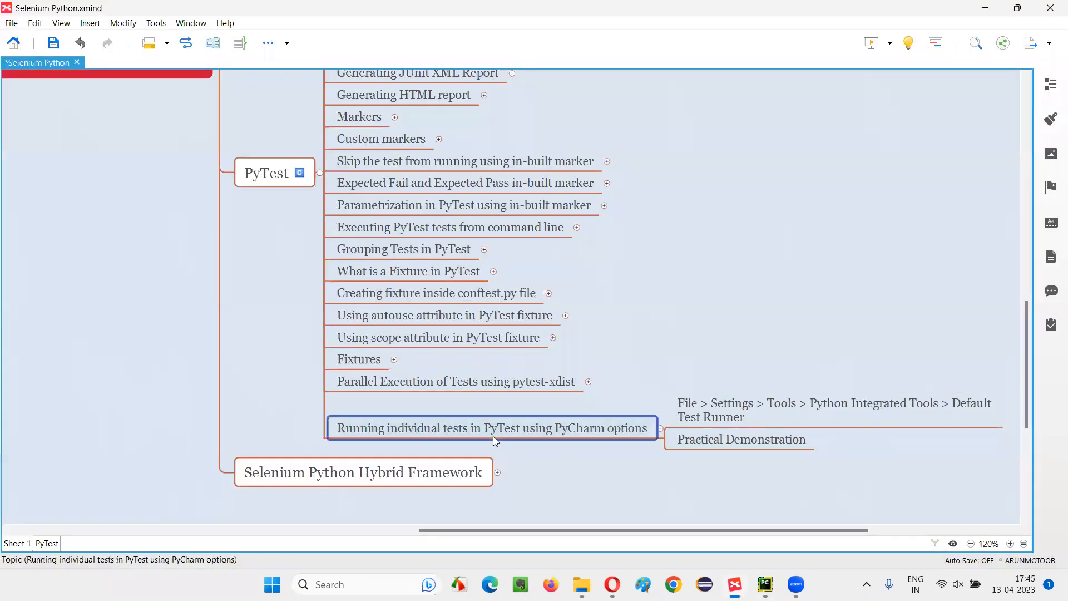
mouse_move(584, 437)
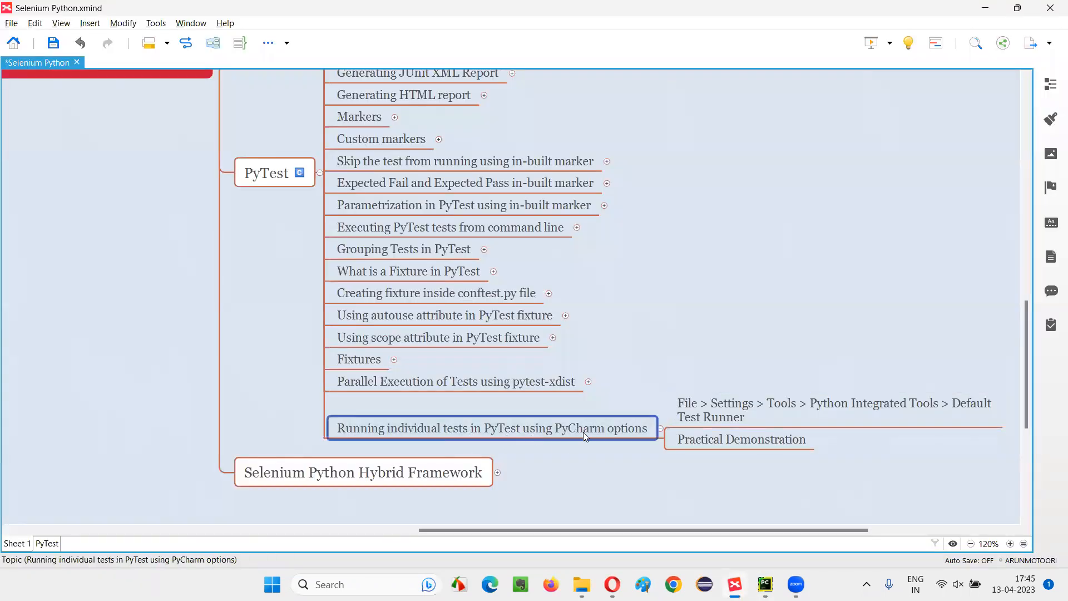
mouse_move(627, 436)
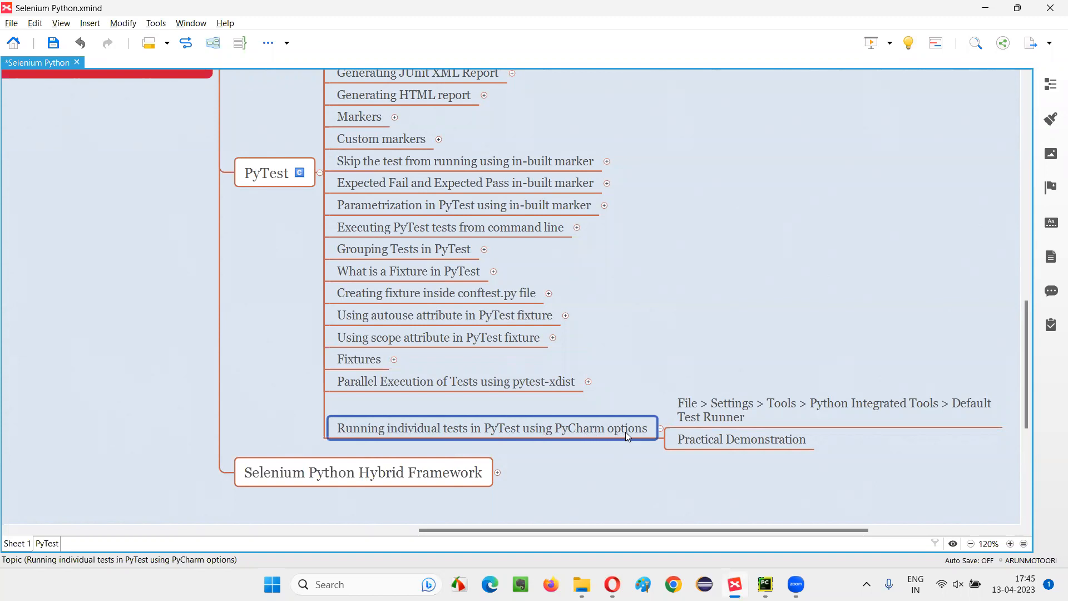